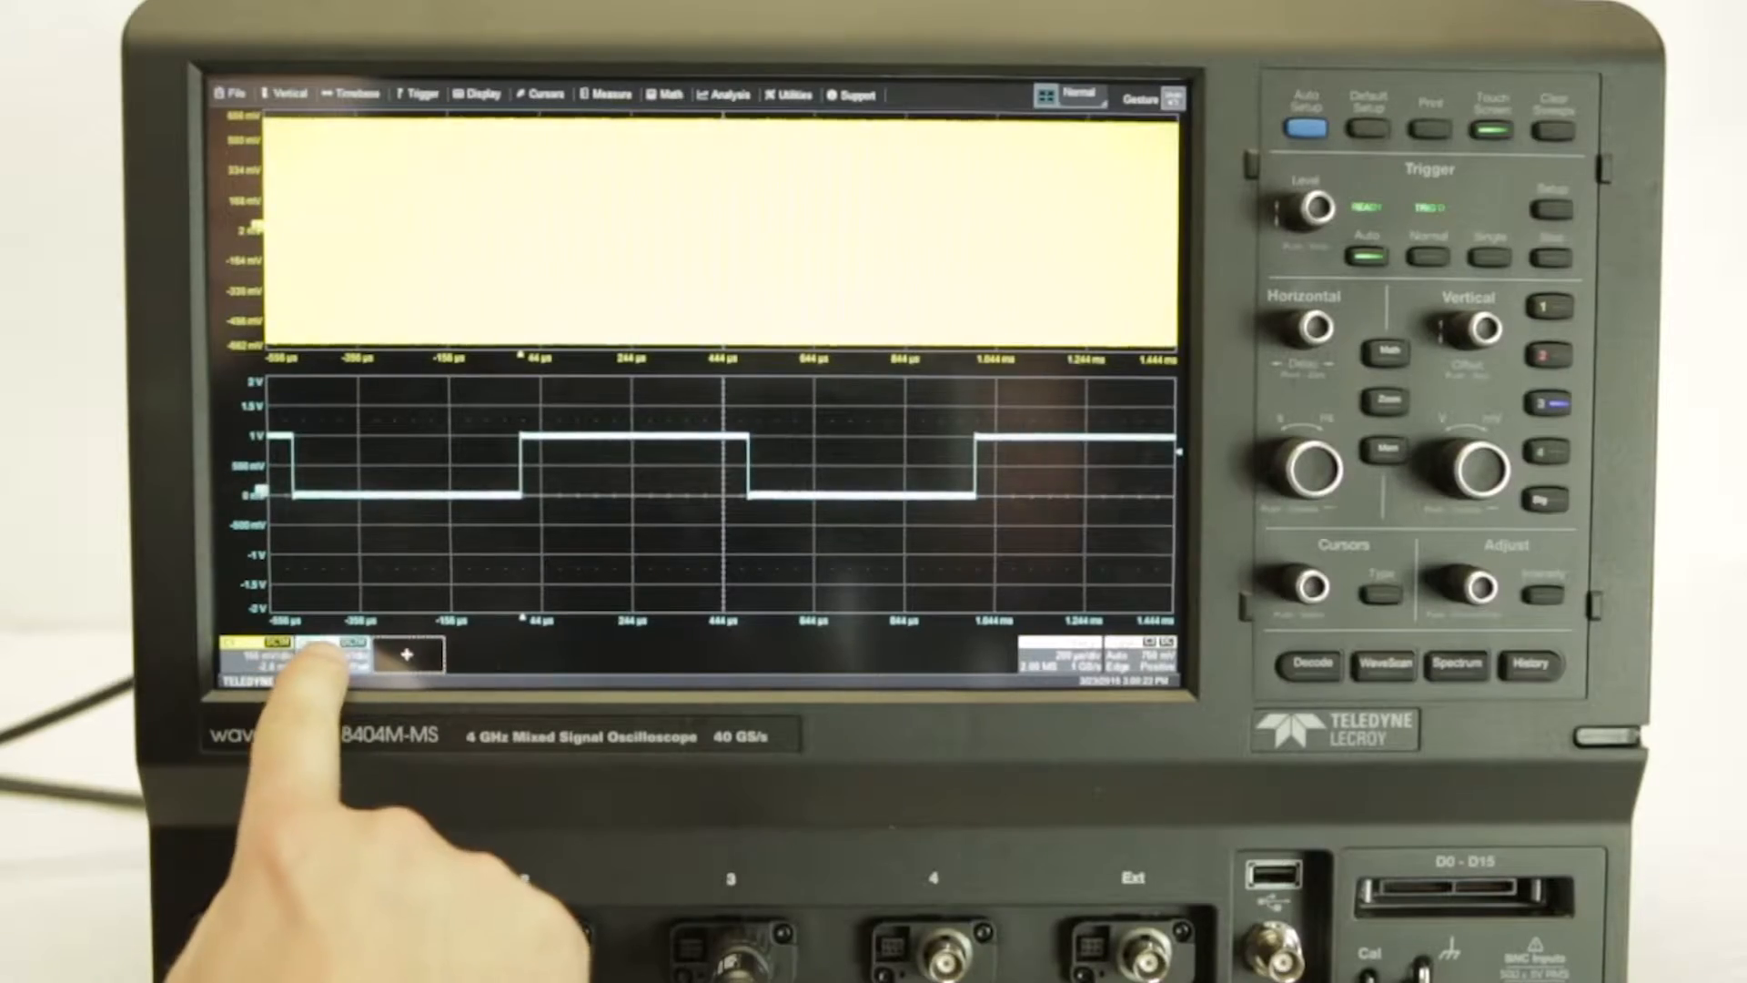
# Turn on the measurement table (P1 ampl C1, P2 freq C1, P3 ampl C2) and select P1
pyautogui.click(408, 655)
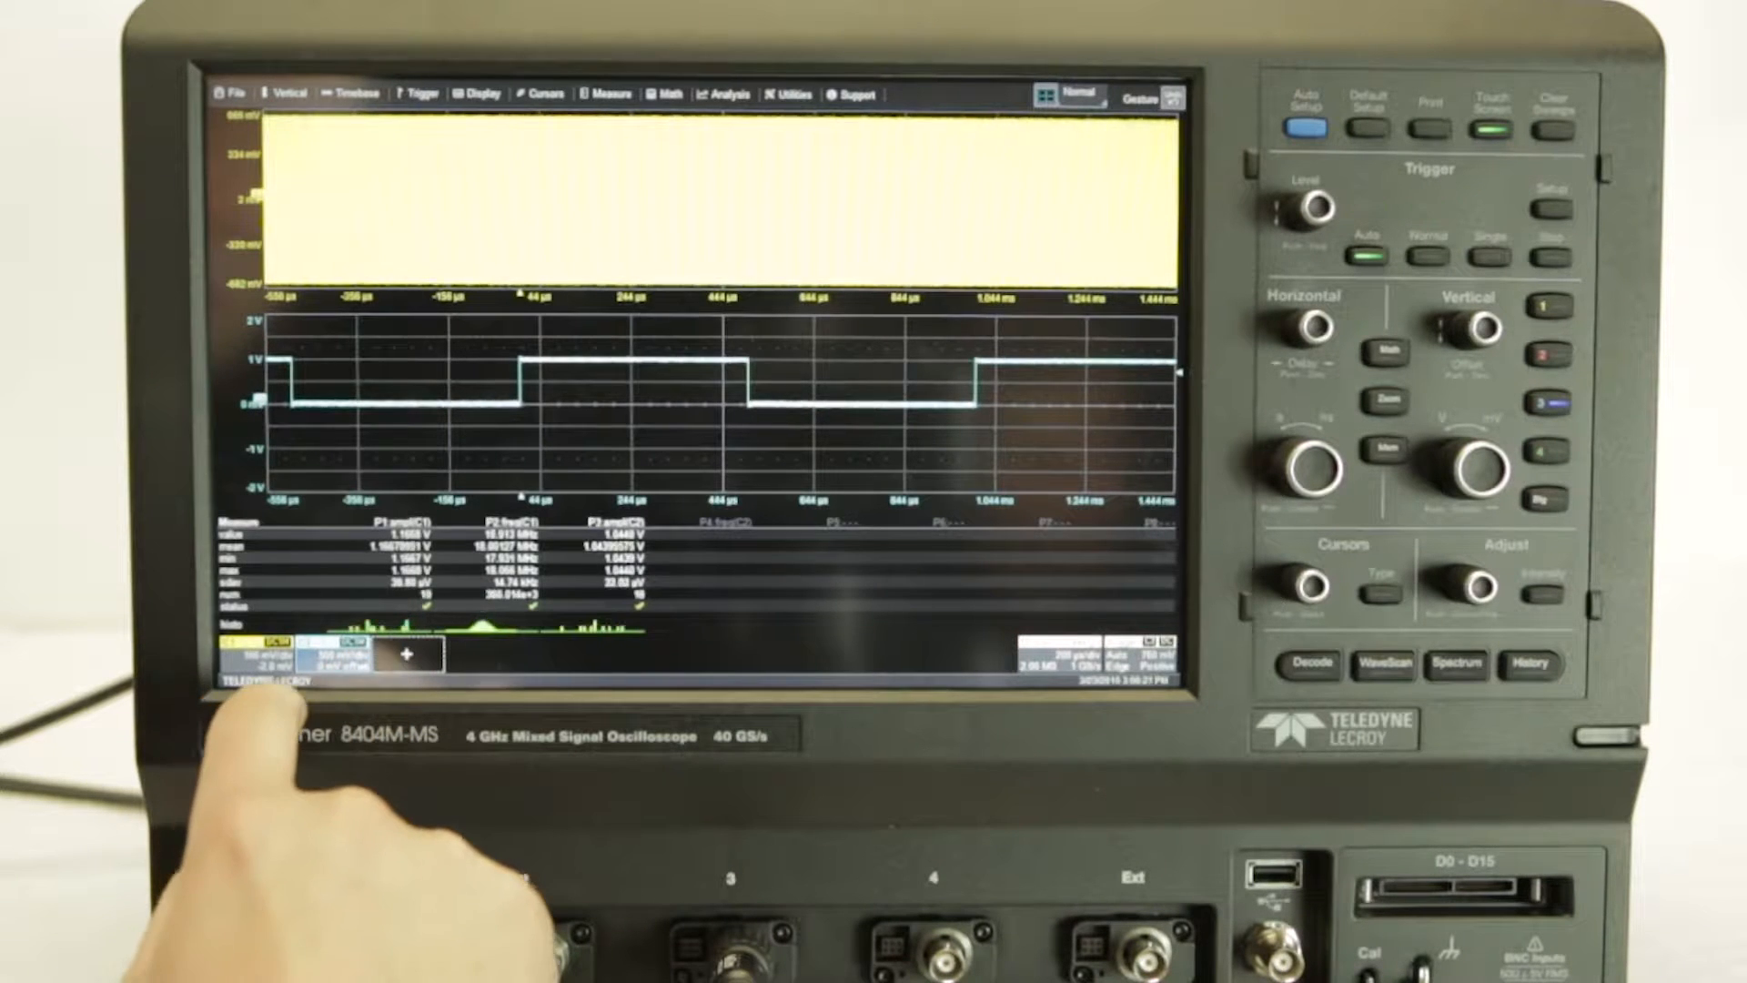
pyautogui.click(391, 557)
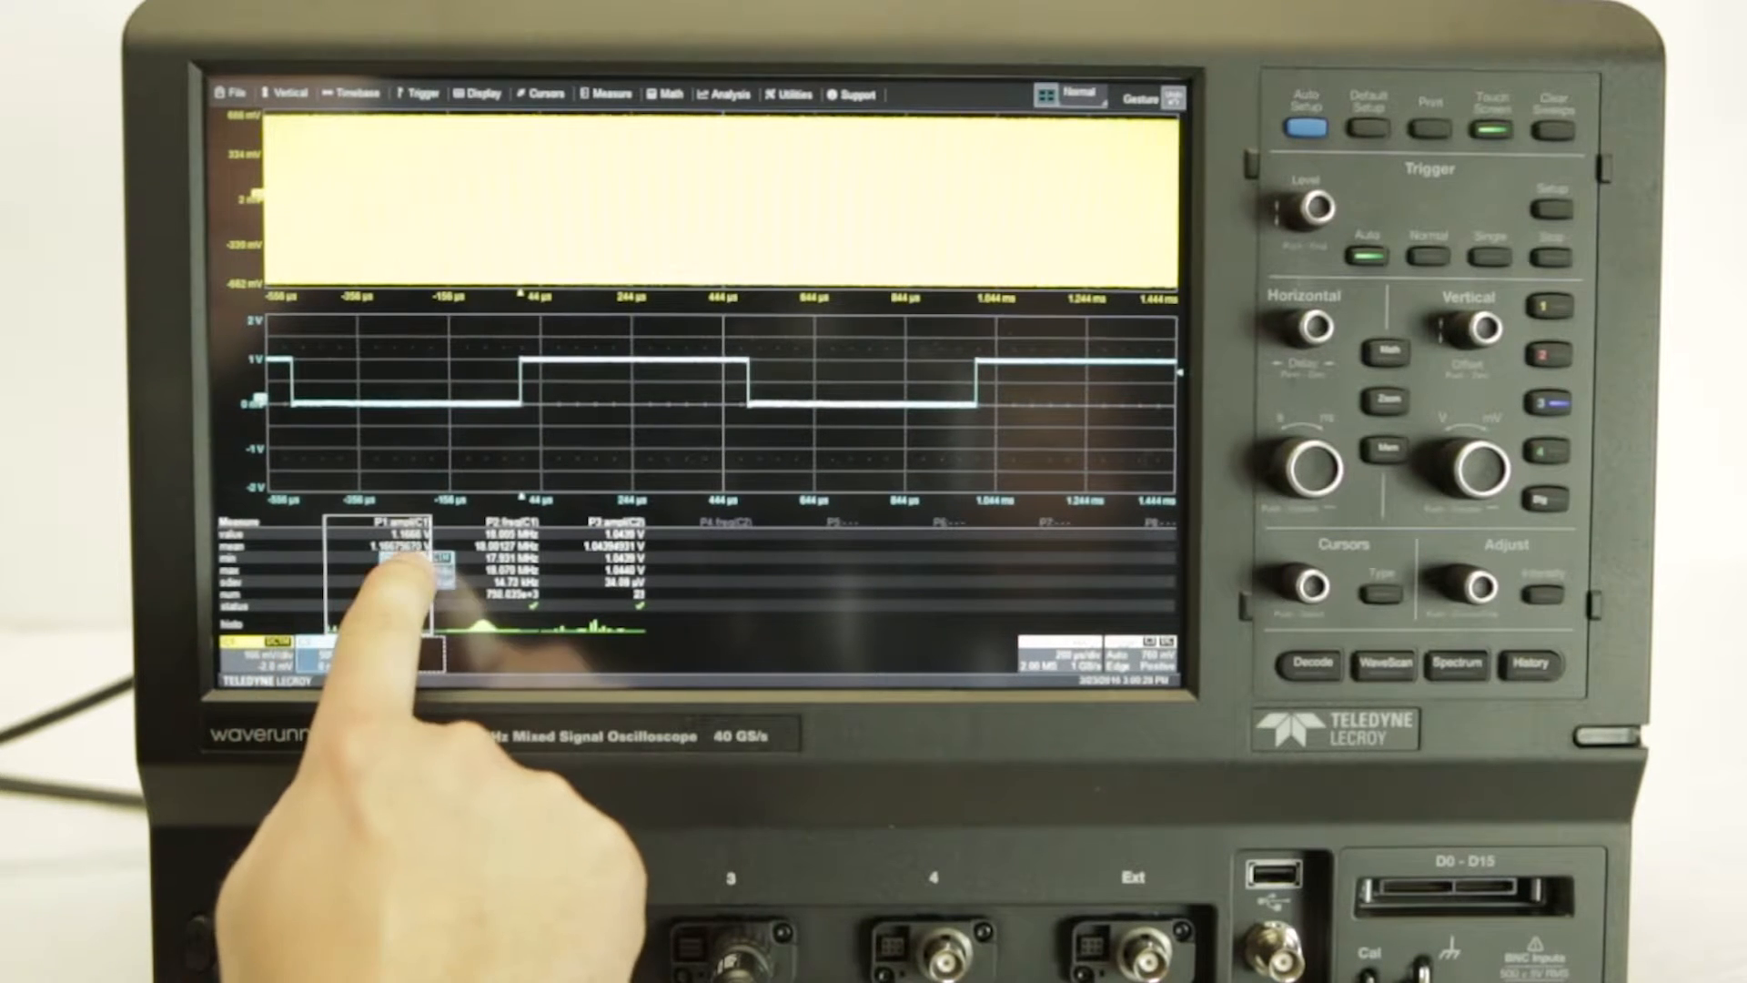